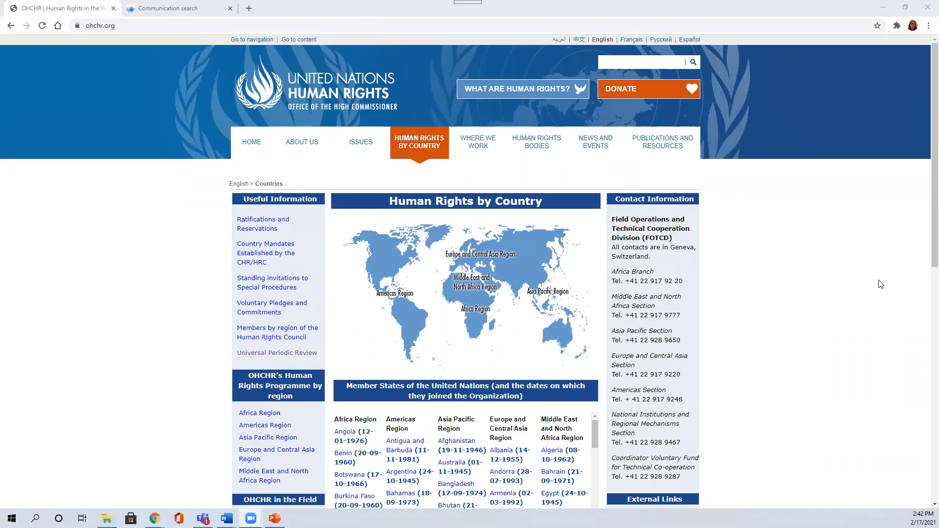
pyautogui.moveTo(431, 309)
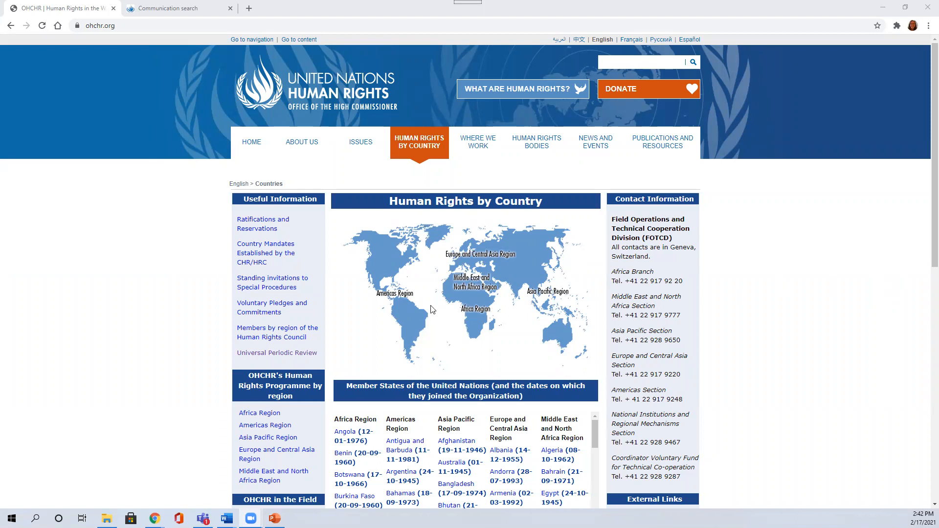
# Step: Scroll the Member States list down to Tajikistan under Europe and Central Asia
pyautogui.scroll(-3)
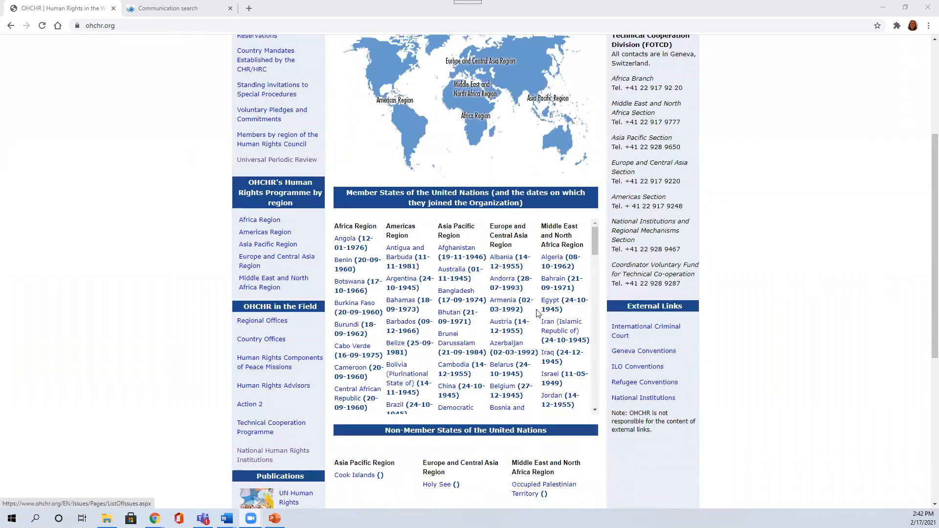
pyautogui.scroll(-3)
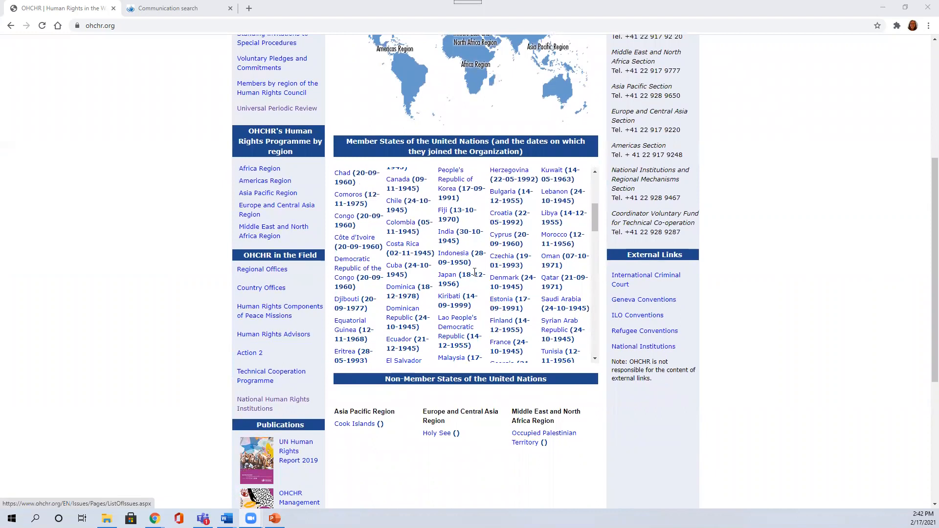
pyautogui.scroll(-3)
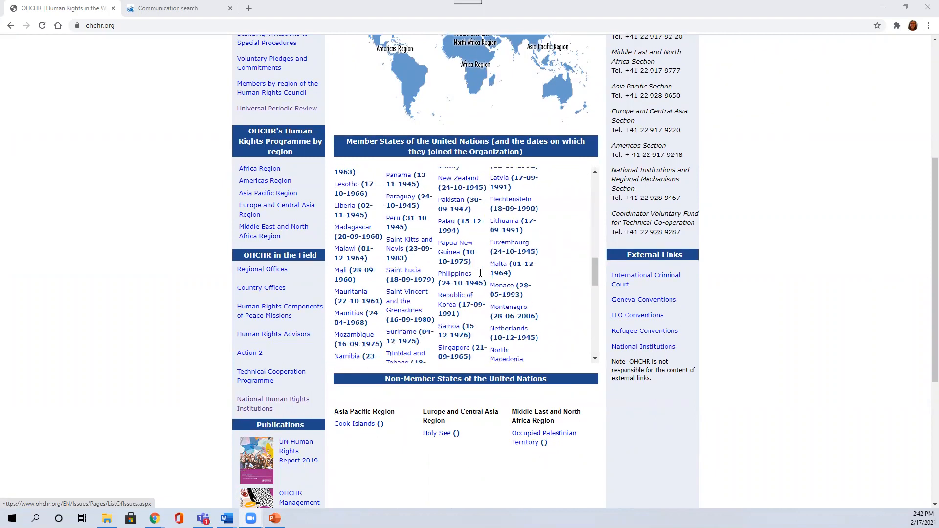
pyautogui.scroll(-3)
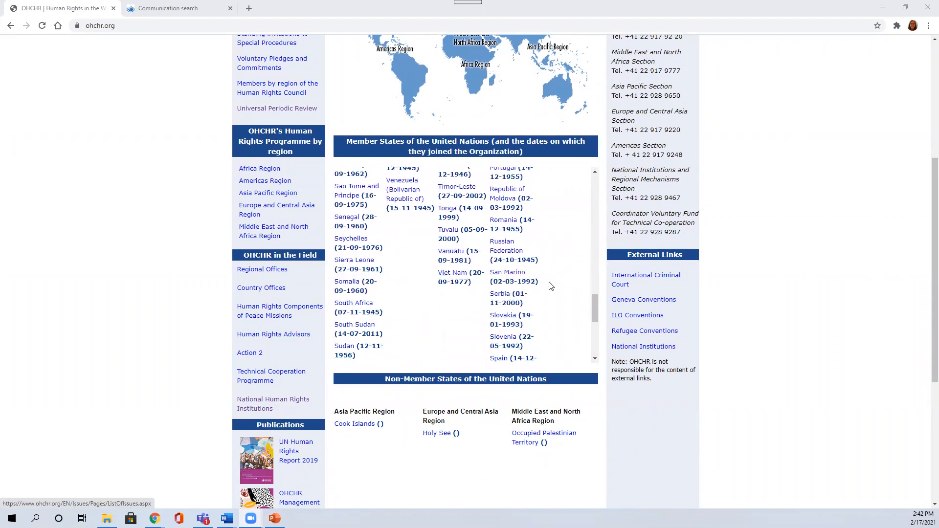
pyautogui.scroll(-3)
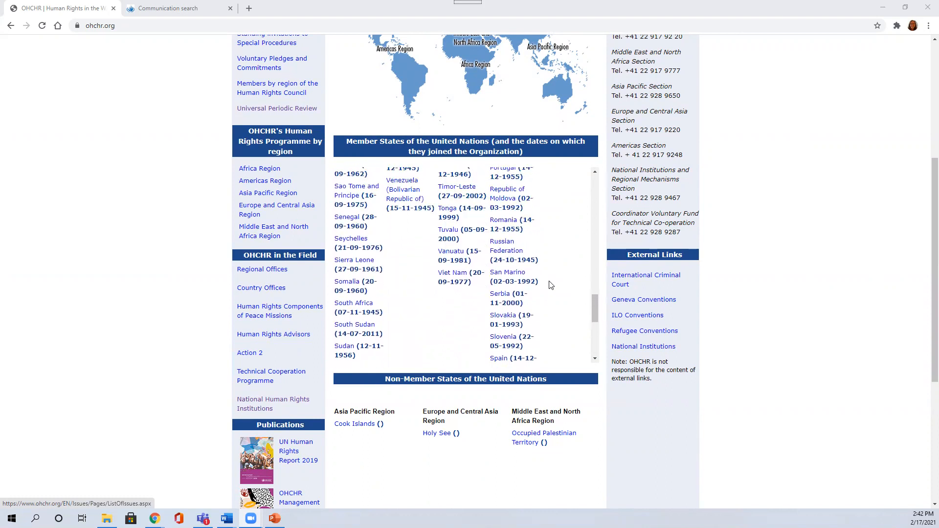
pyautogui.scroll(-3)
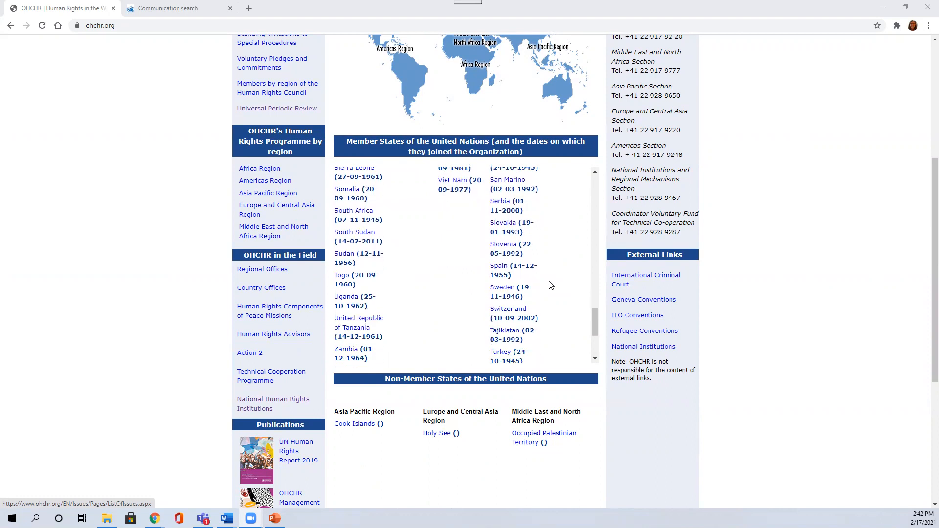
pyautogui.scroll(-3)
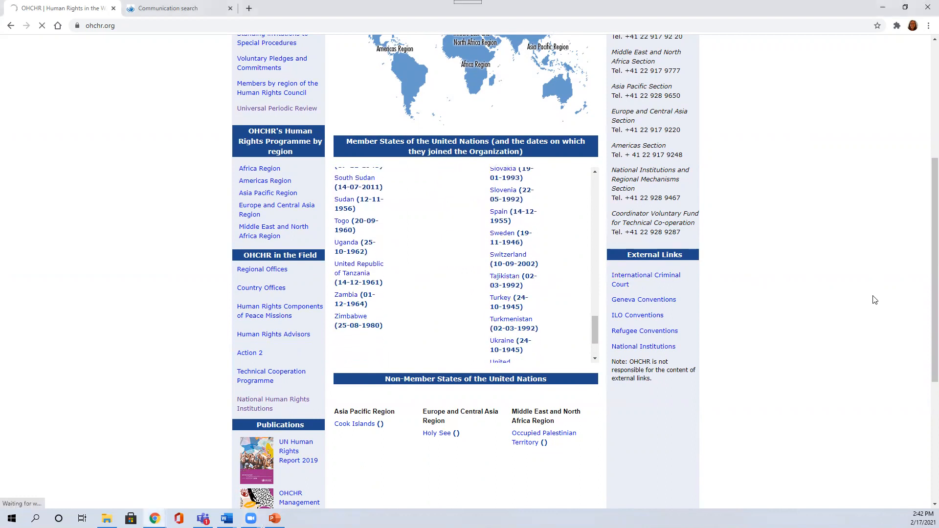
# Step: Open Tajikistan's country page and follow 'Country visits by Special Procedures'
pyautogui.click(504, 276)
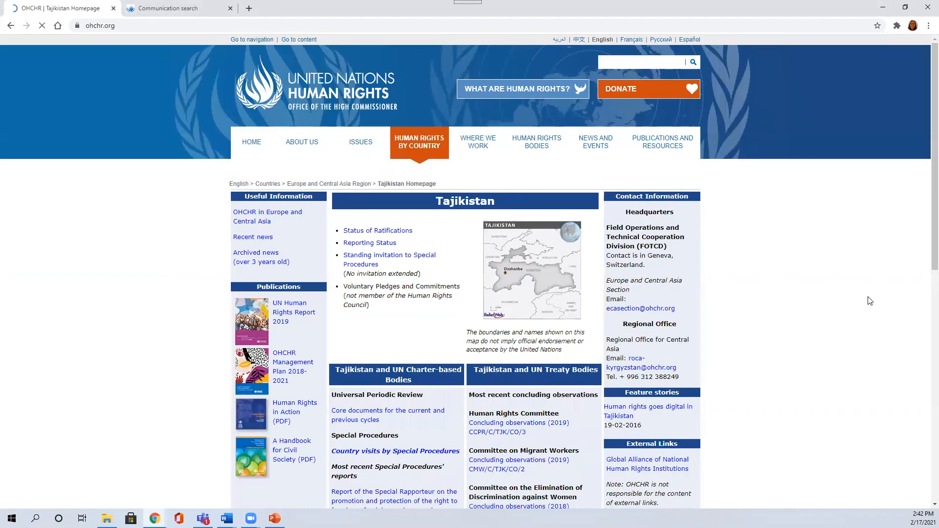
pyautogui.moveTo(459, 217)
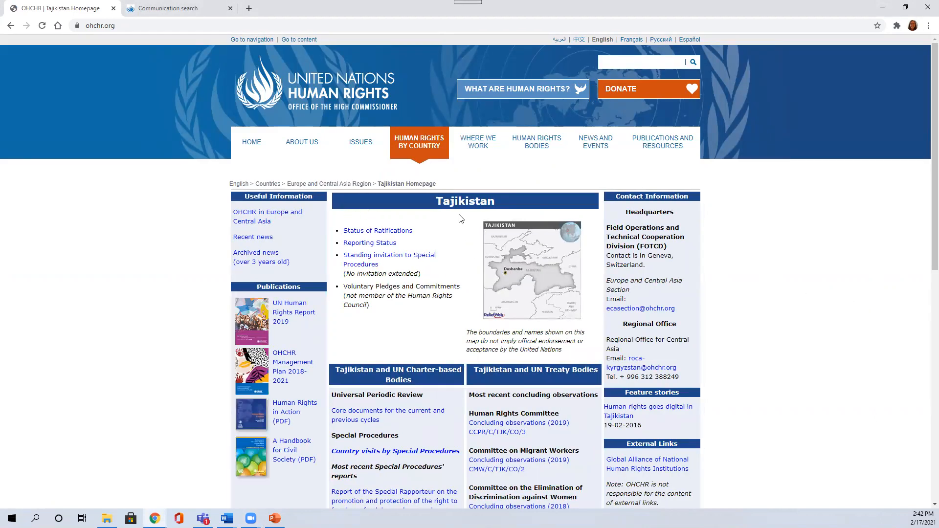
pyautogui.moveTo(702, 230)
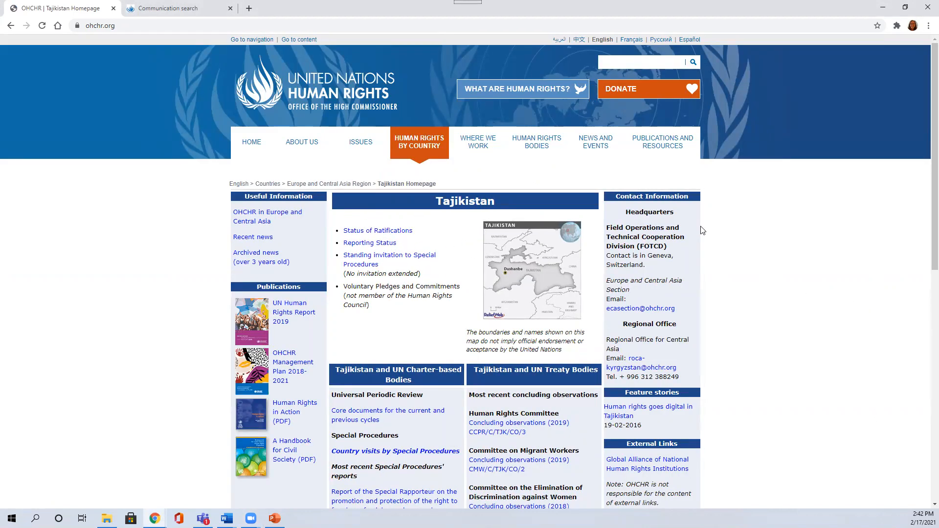
pyautogui.moveTo(664, 266)
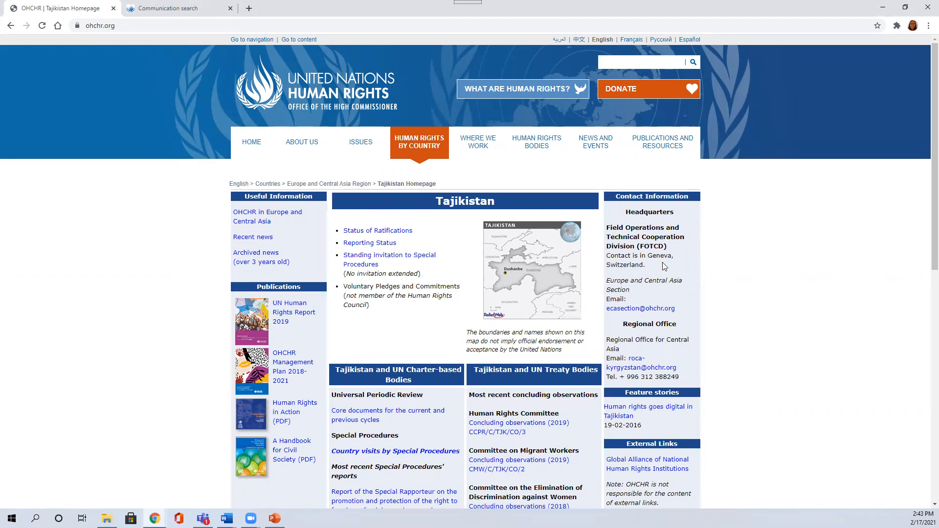
pyautogui.moveTo(803, 276)
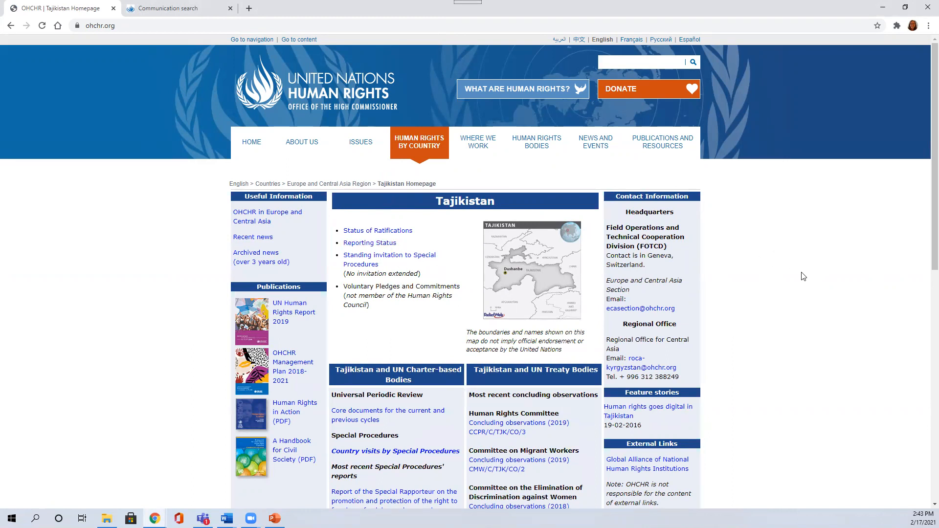
pyautogui.scroll(-3)
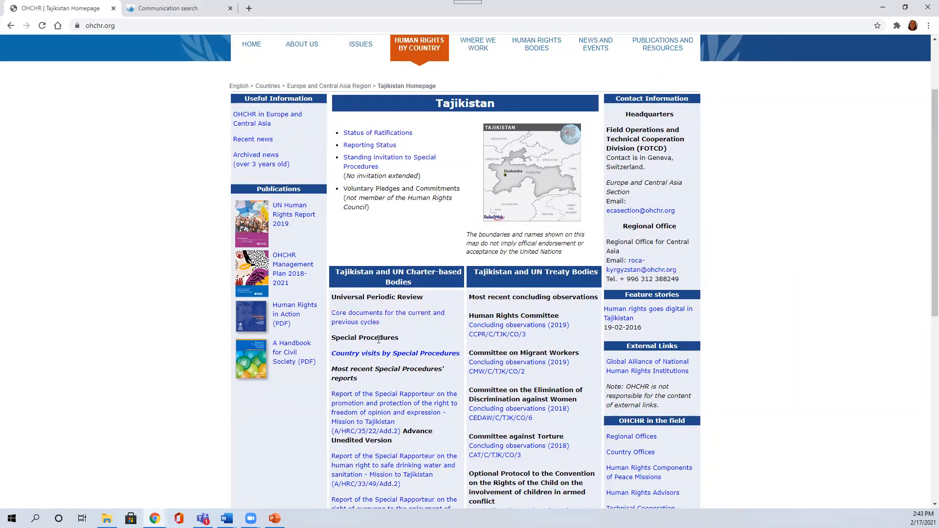
pyautogui.moveTo(407, 328)
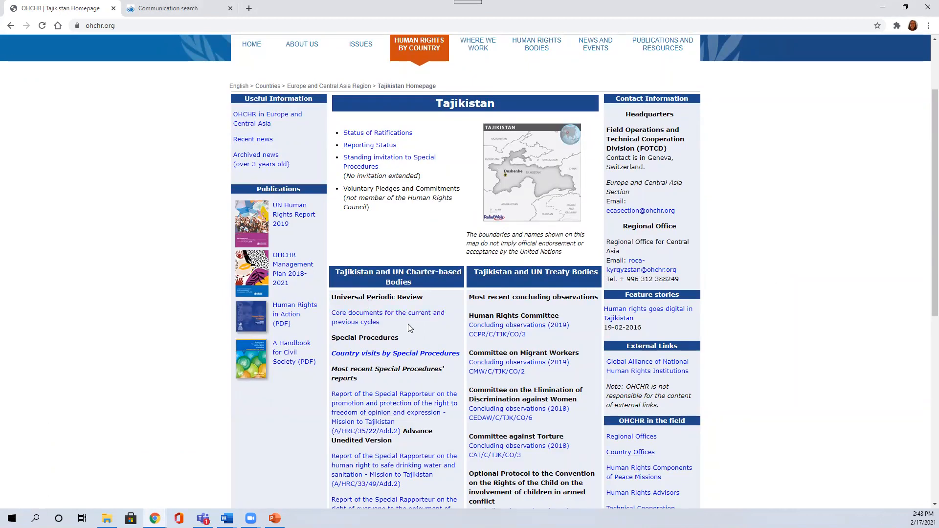
pyautogui.moveTo(451, 341)
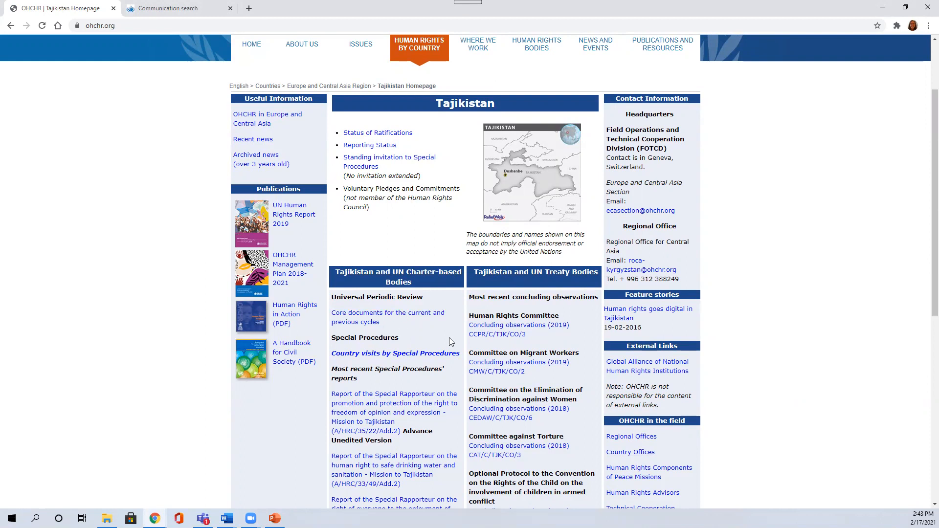
pyautogui.moveTo(395, 353)
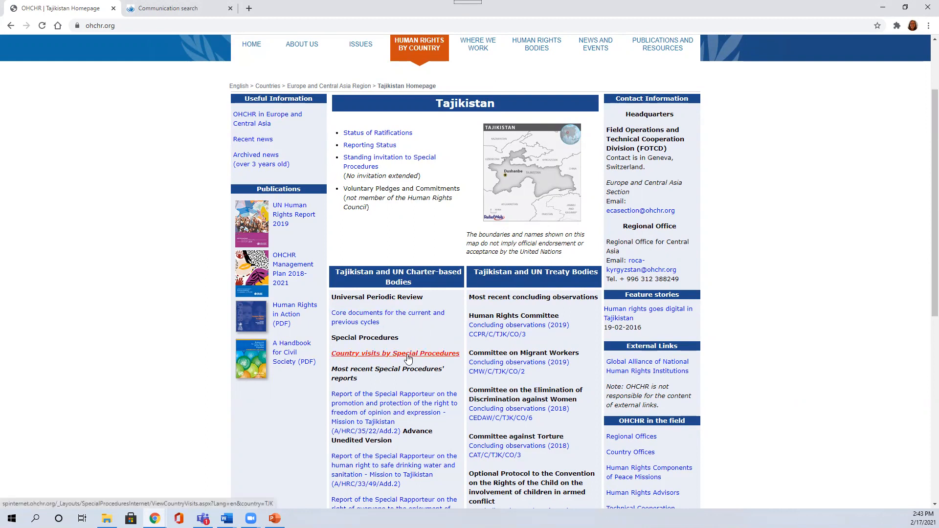
pyautogui.click(396, 353)
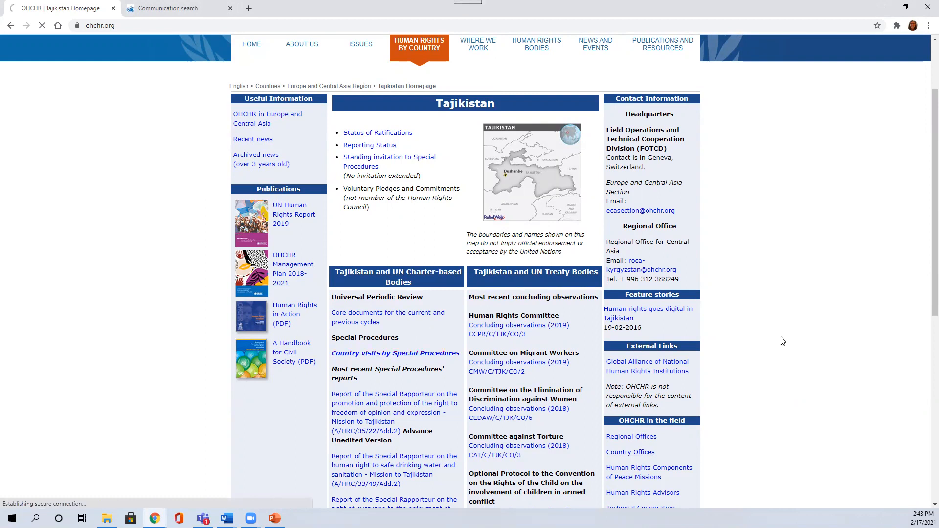
# Step: Expand and collapse the 2014 'SR on torture' visit report details, then go back
pyautogui.click(395, 353)
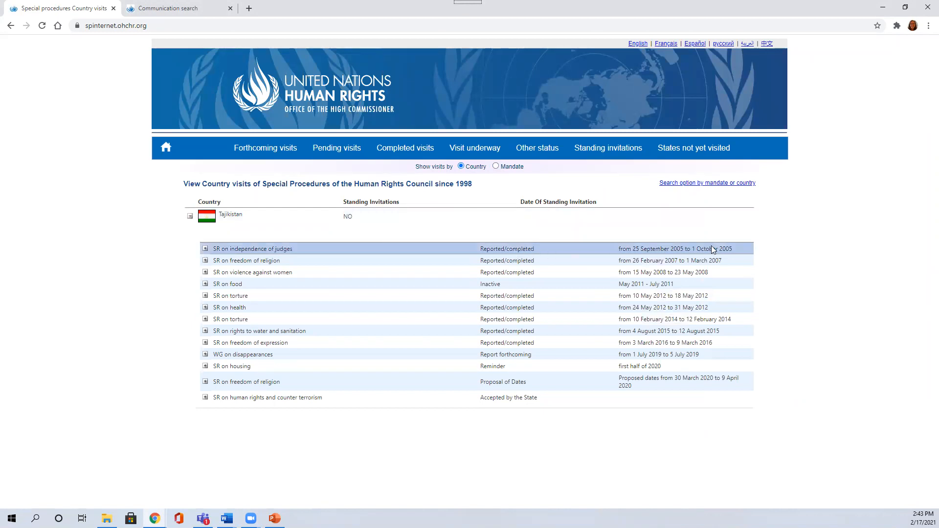
pyautogui.moveTo(706, 283)
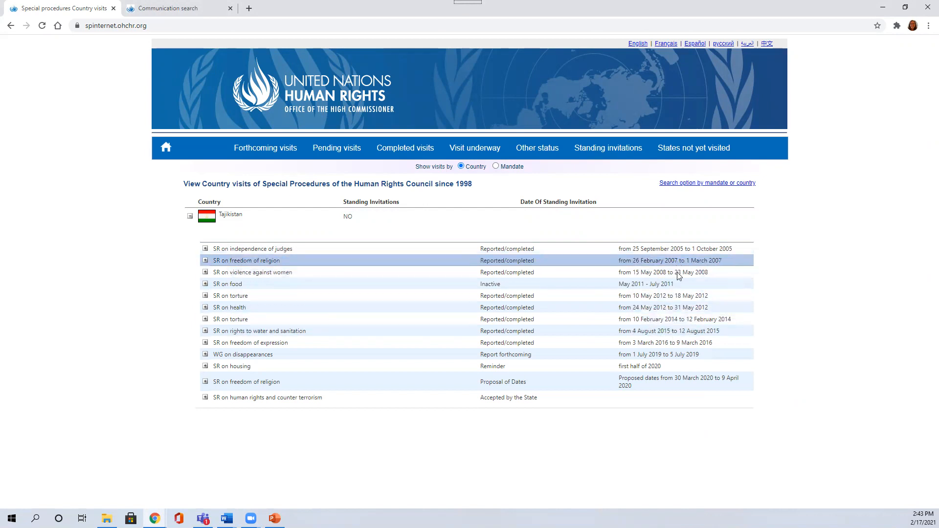
pyautogui.moveTo(202, 333)
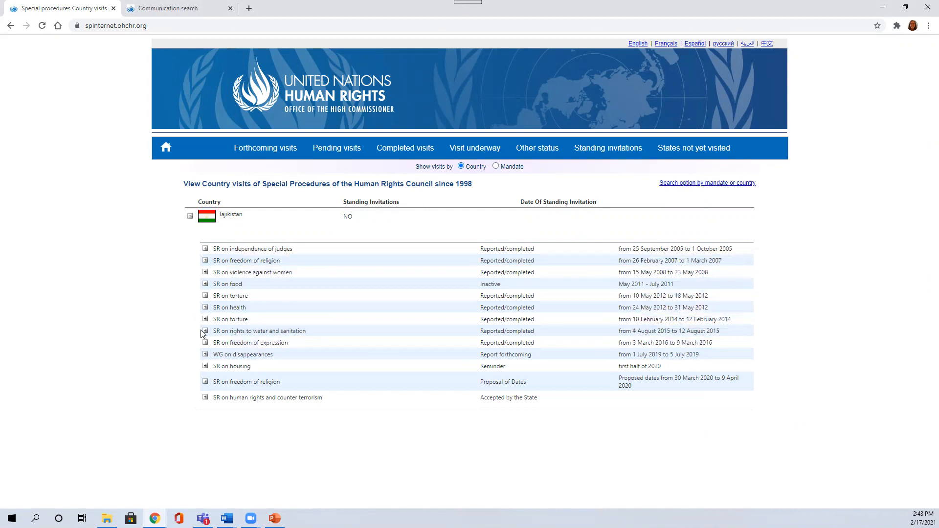
pyautogui.click(205, 320)
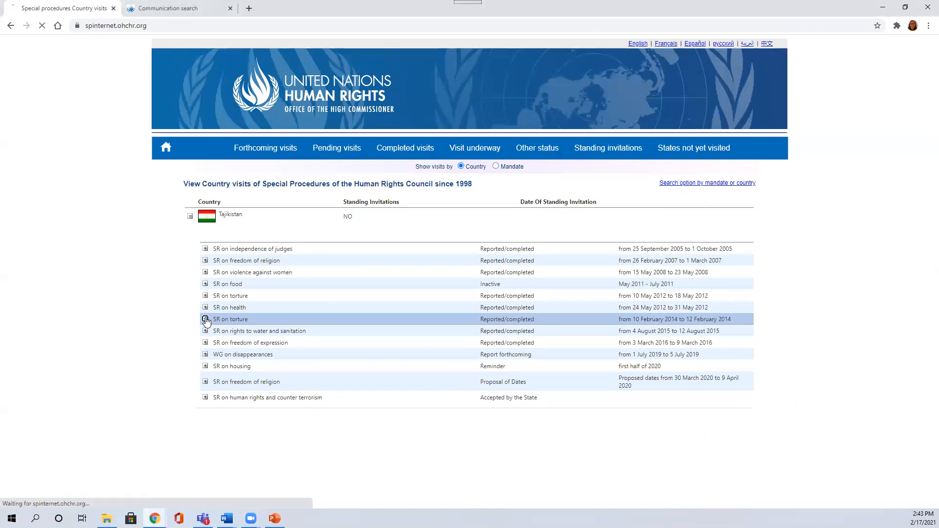
pyautogui.click(205, 320)
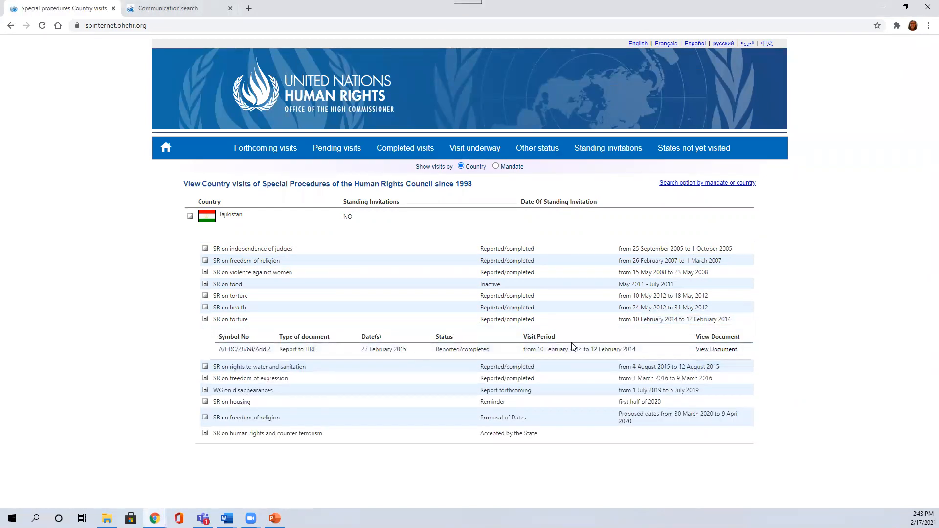
pyautogui.moveTo(716, 349)
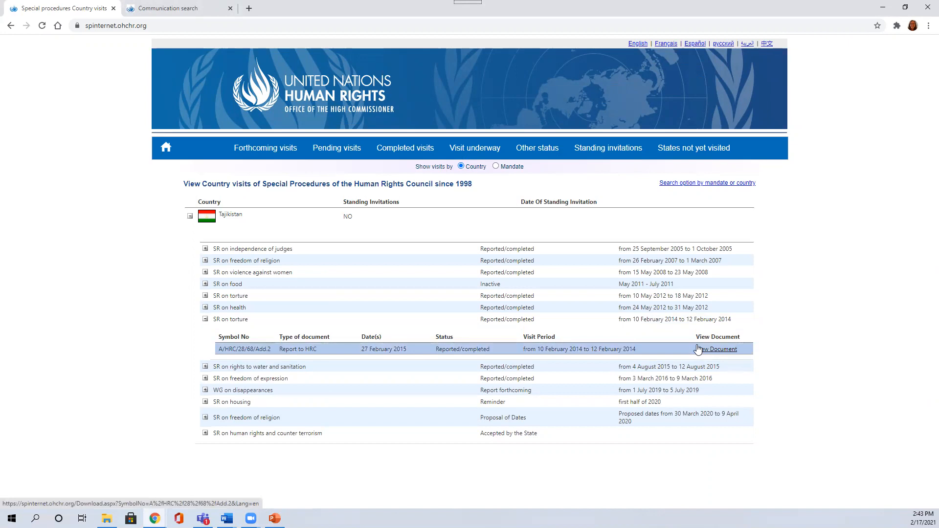
pyautogui.moveTo(819, 338)
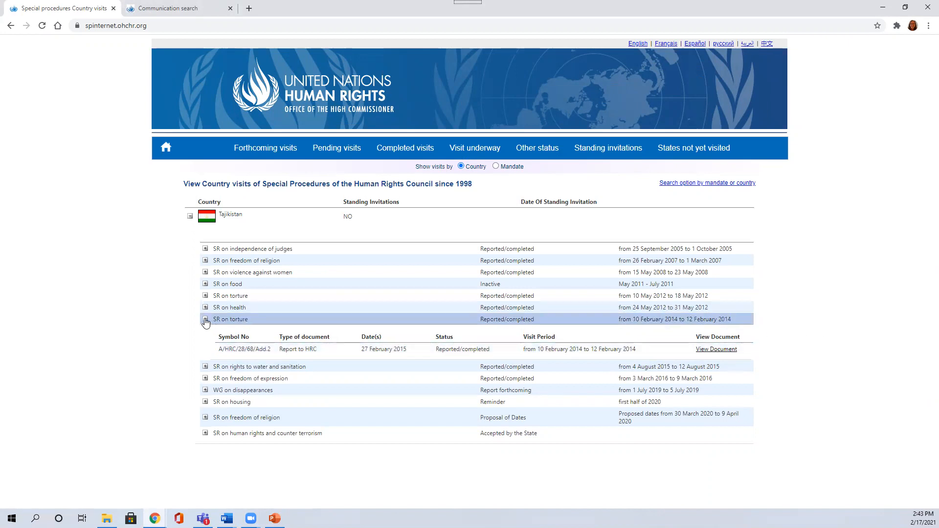
pyautogui.click(206, 319)
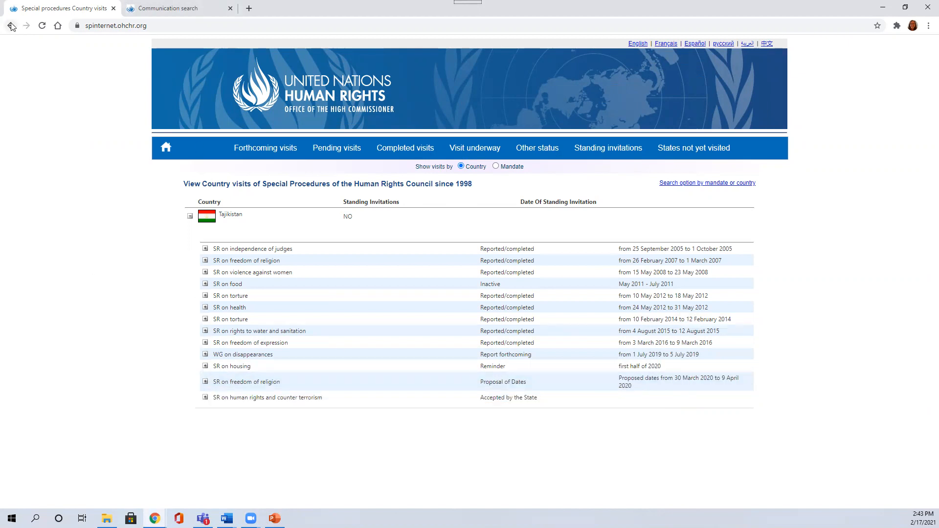
pyautogui.moveTo(11, 25)
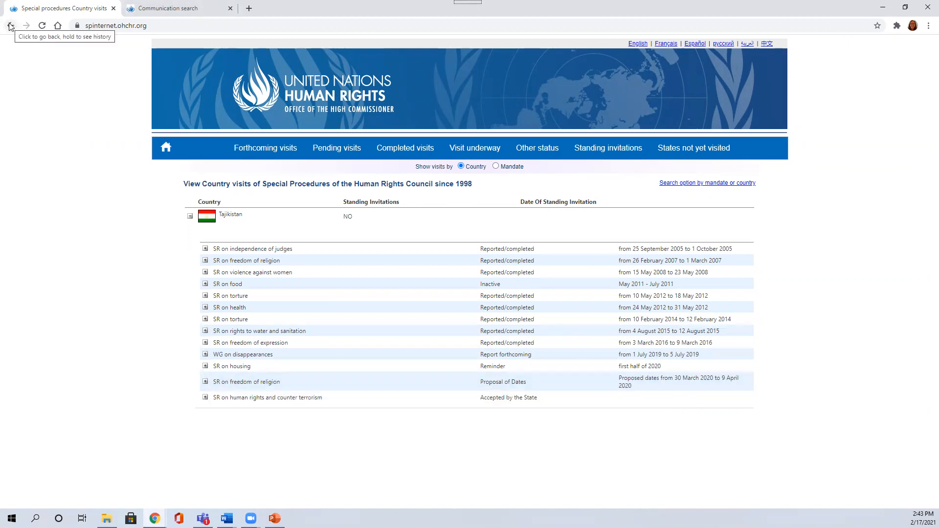
pyautogui.click(10, 25)
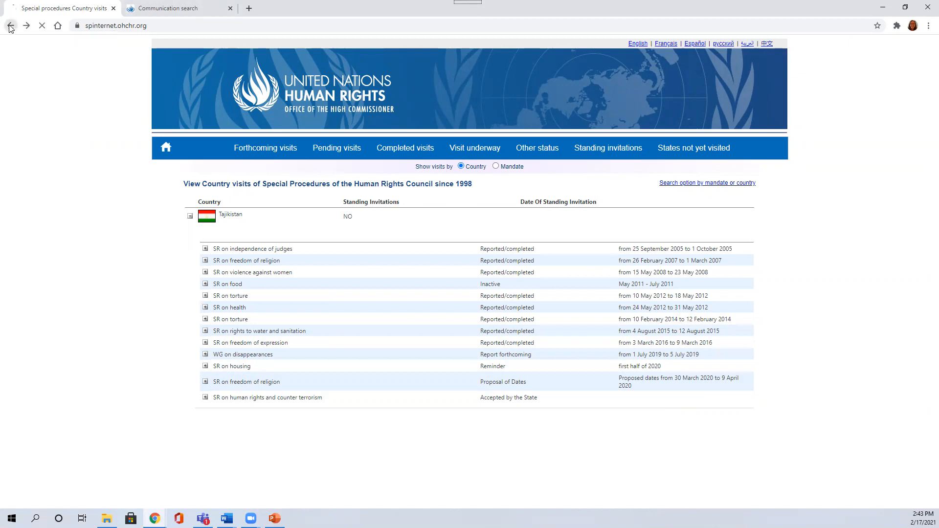
pyautogui.click(204, 319)
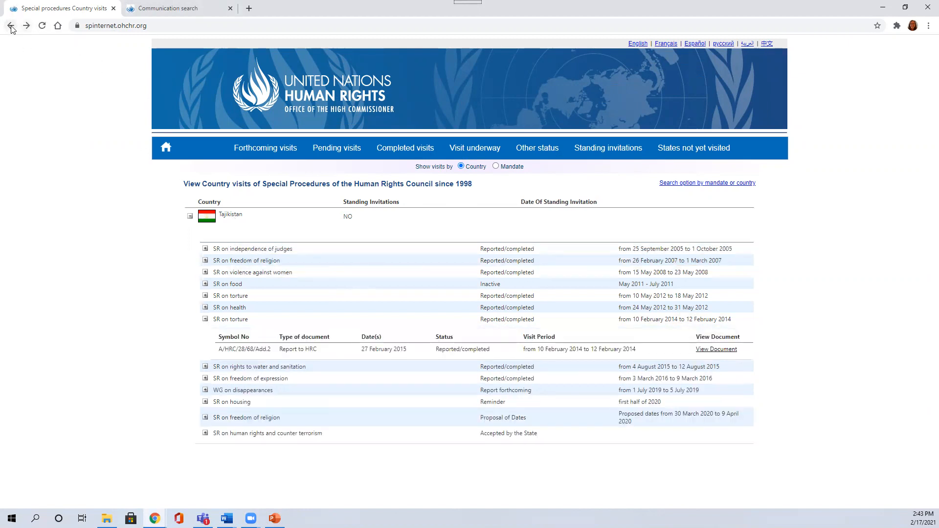
# Step: Return to the Tajikistan homepage and browse its most recent Special Procedures reports
pyautogui.click(204, 319)
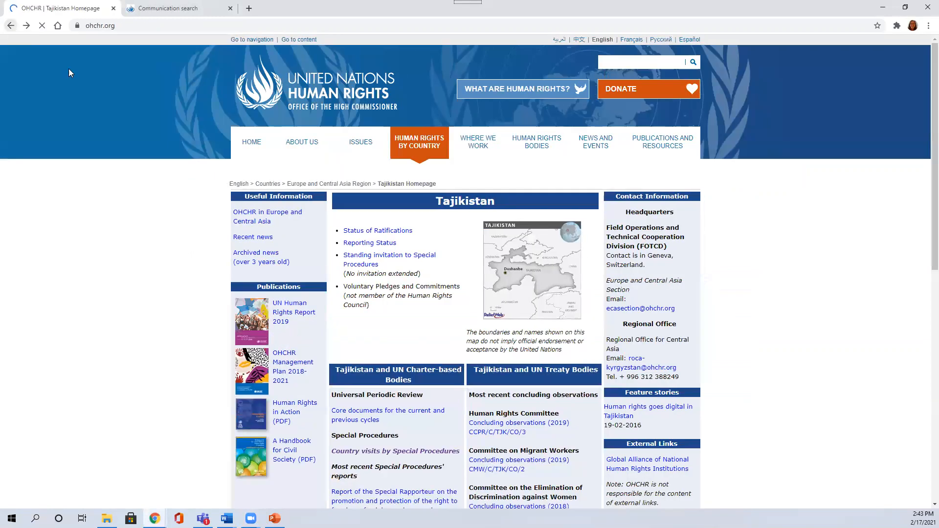
pyautogui.scroll(-3)
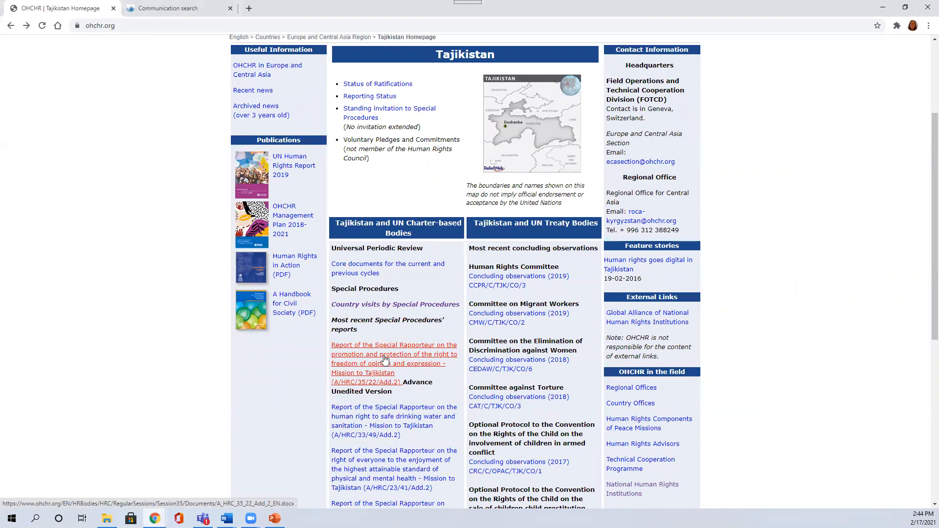
pyautogui.moveTo(390, 417)
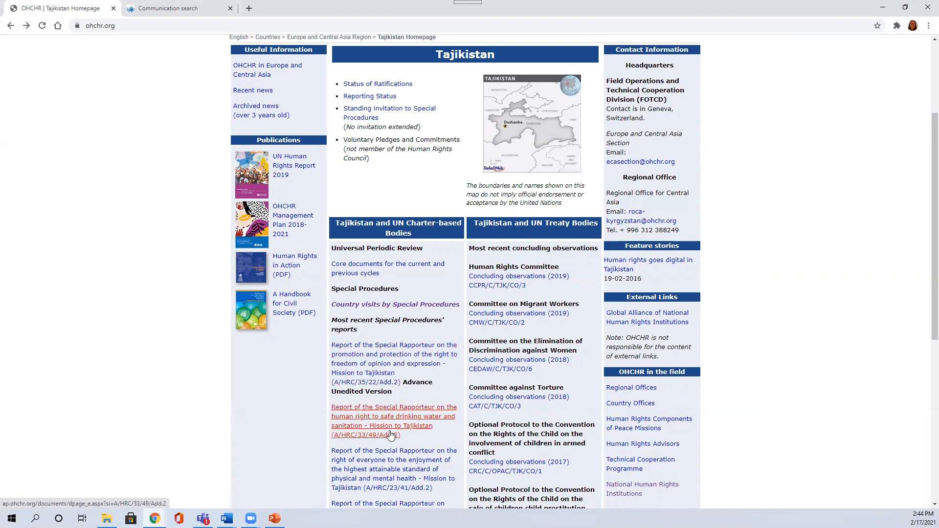
pyautogui.scroll(-3)
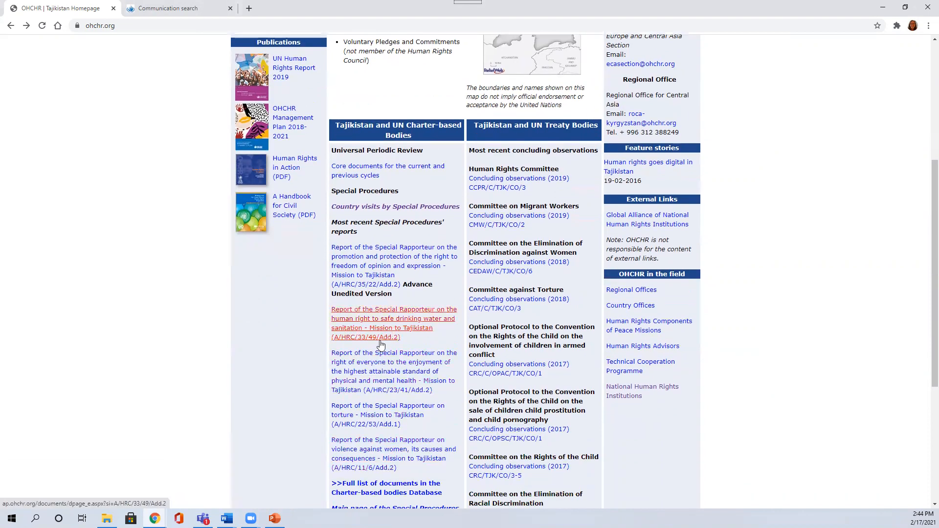
pyautogui.moveTo(388, 410)
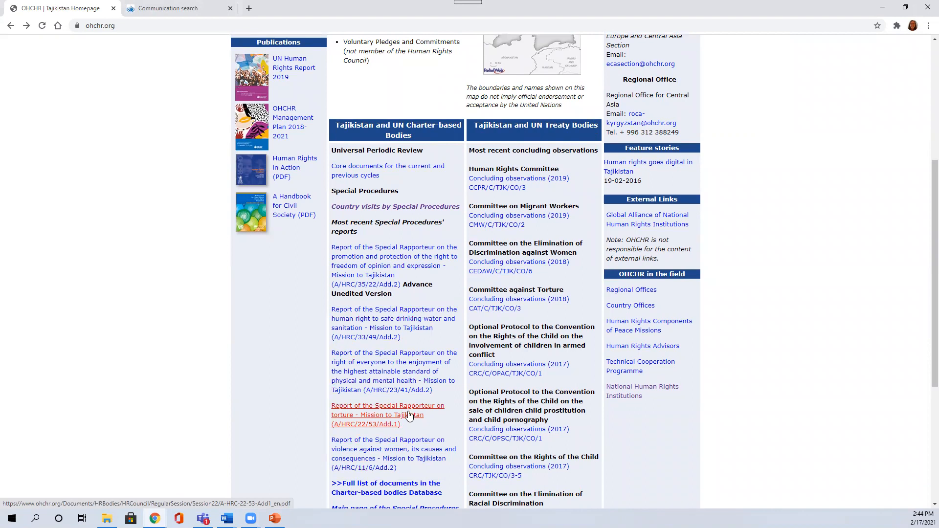
pyautogui.scroll(-3)
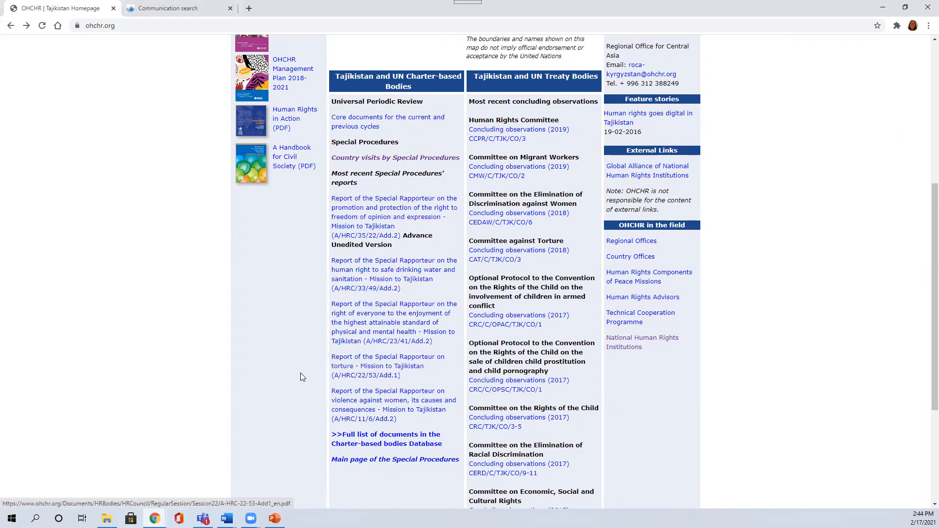
pyautogui.moveTo(294, 333)
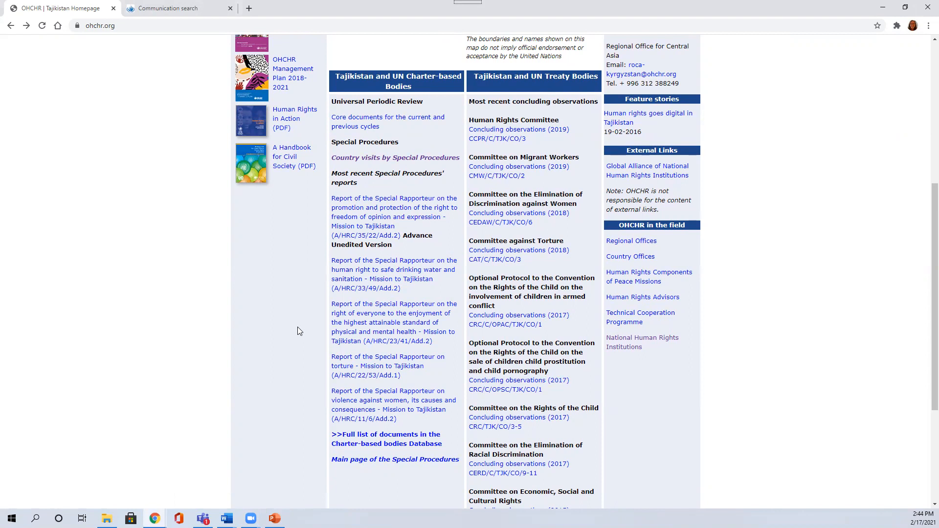
pyautogui.scroll(3)
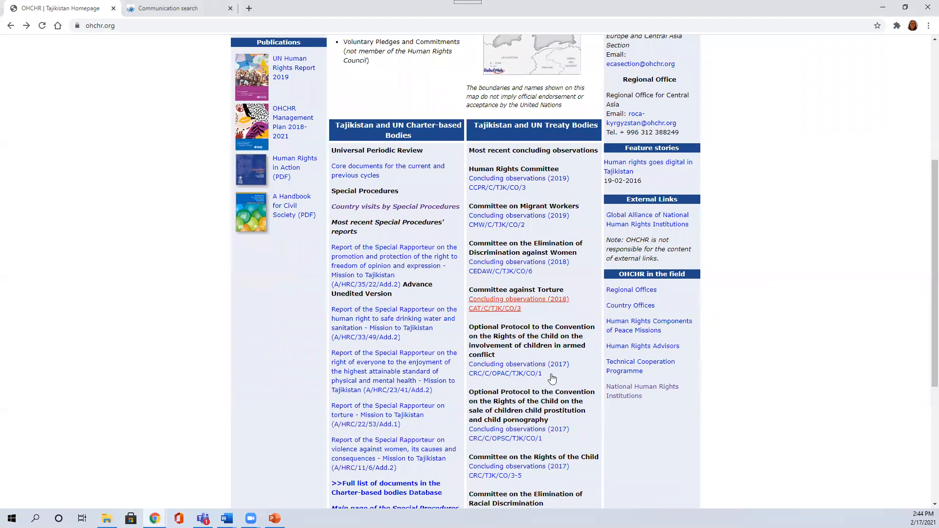
pyautogui.moveTo(581, 209)
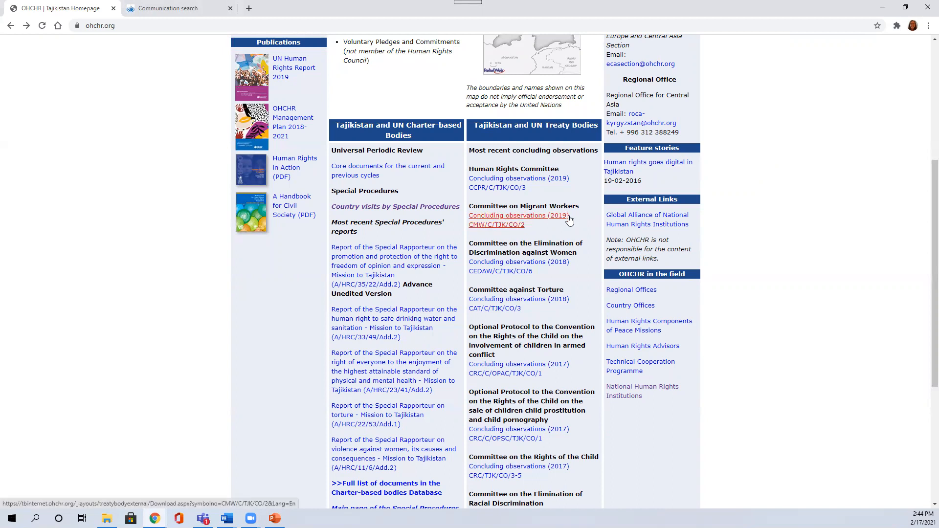
# Step: Scroll to the top of the Tajikistan page and switch to the Communication search tab
pyautogui.scroll(3)
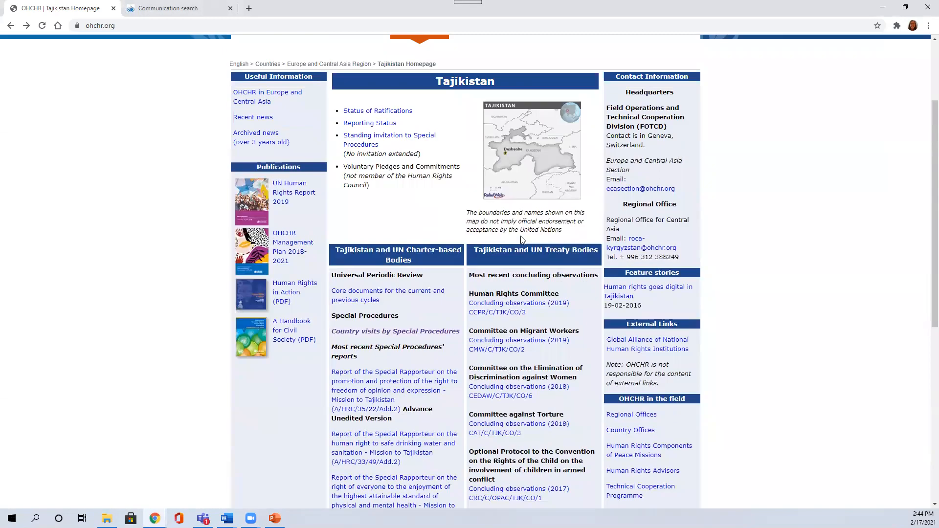
pyautogui.scroll(3)
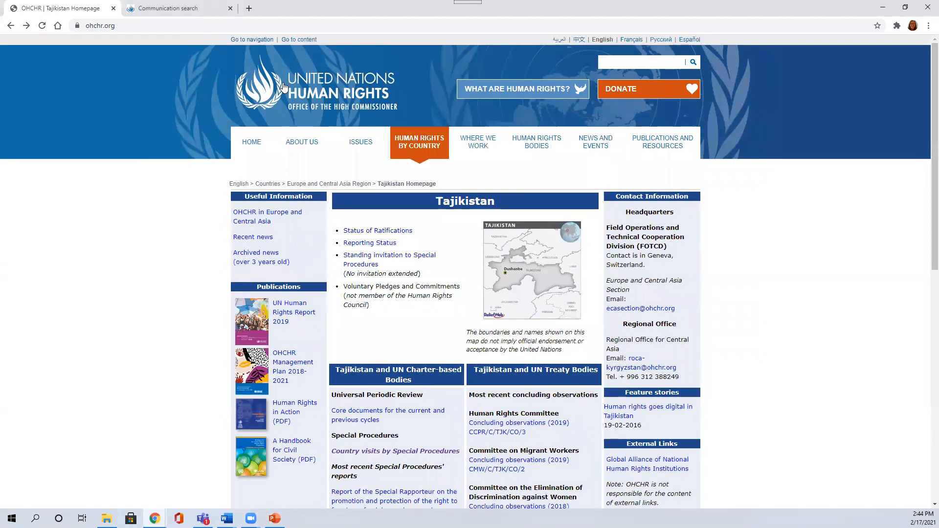
pyautogui.click(177, 7)
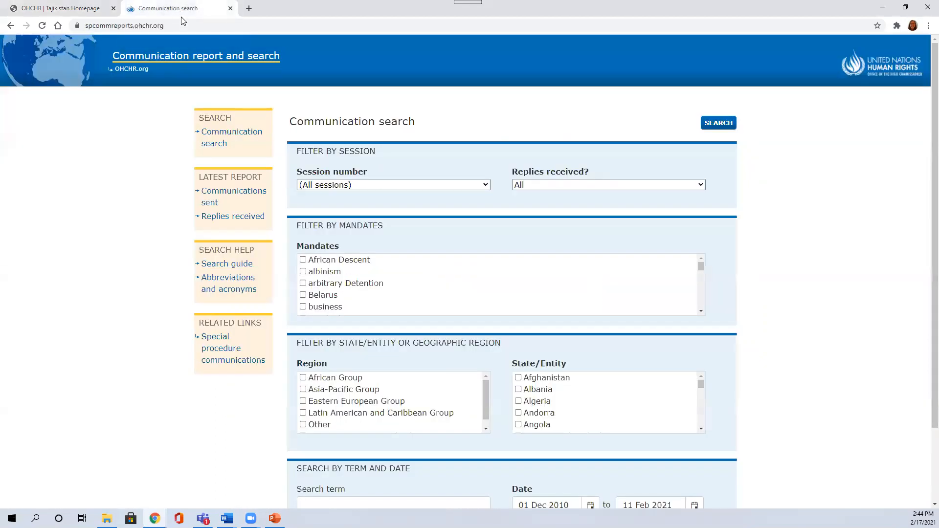
pyautogui.moveTo(106, 162)
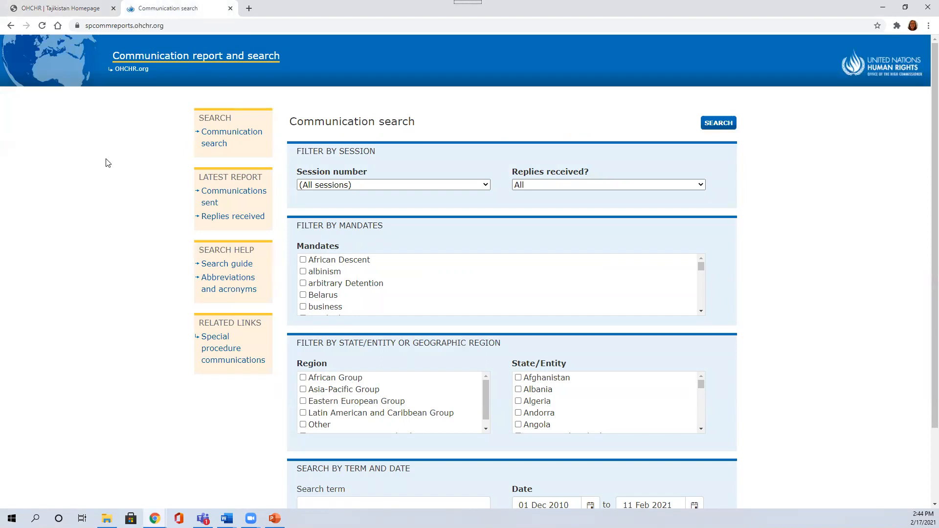
pyautogui.moveTo(925, 248)
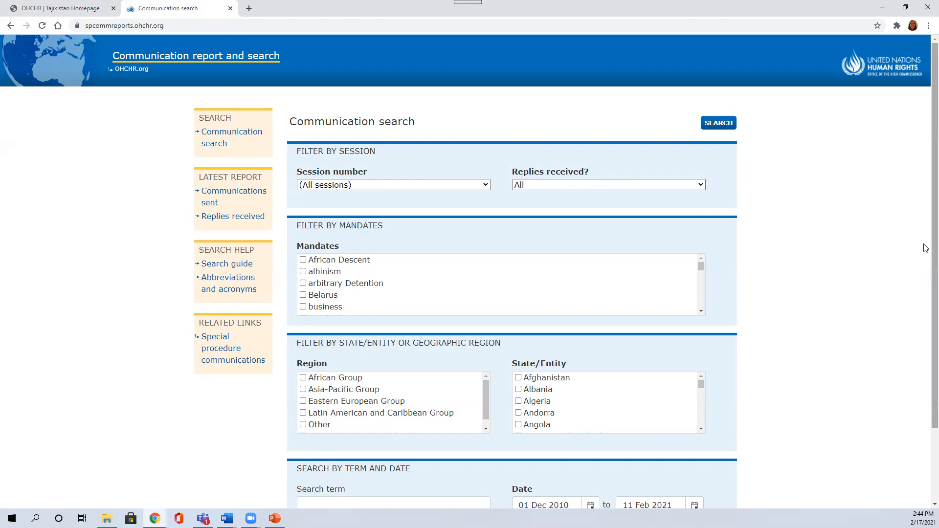
pyautogui.moveTo(920, 235)
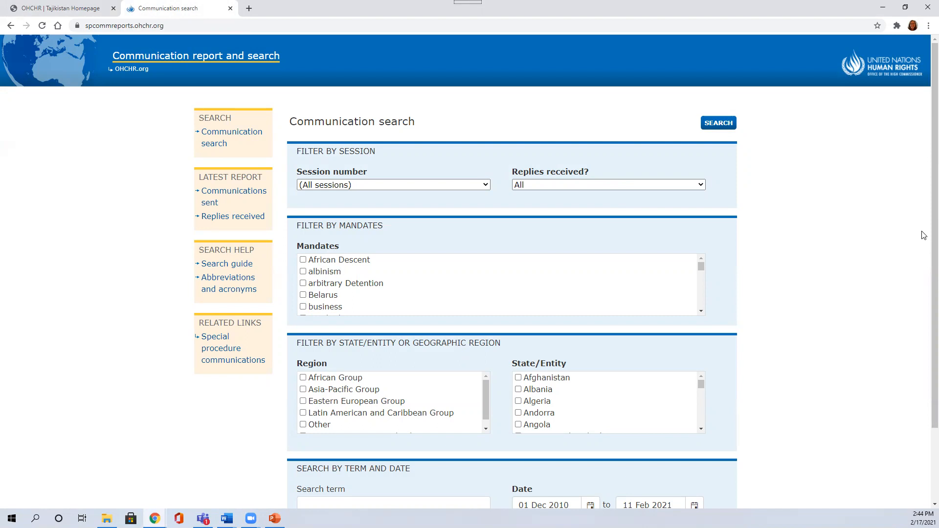
pyautogui.moveTo(905, 261)
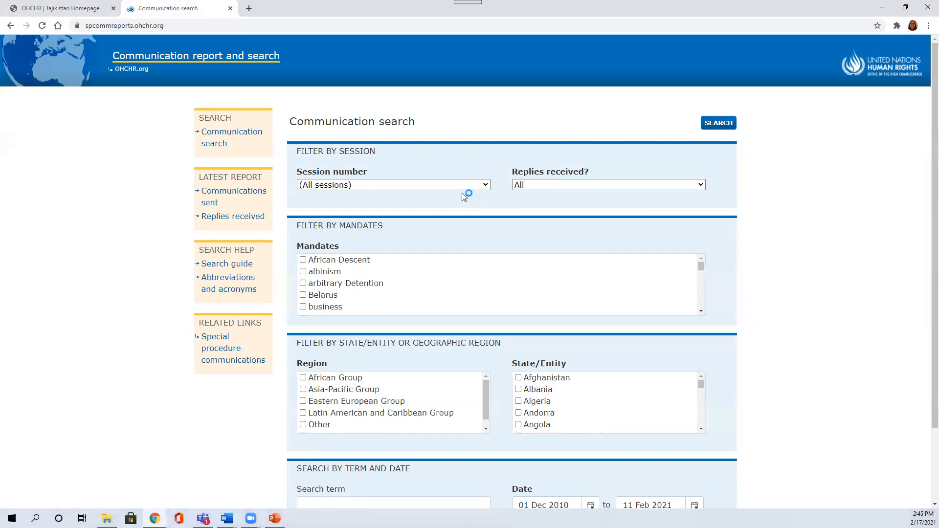
pyautogui.scroll(-3)
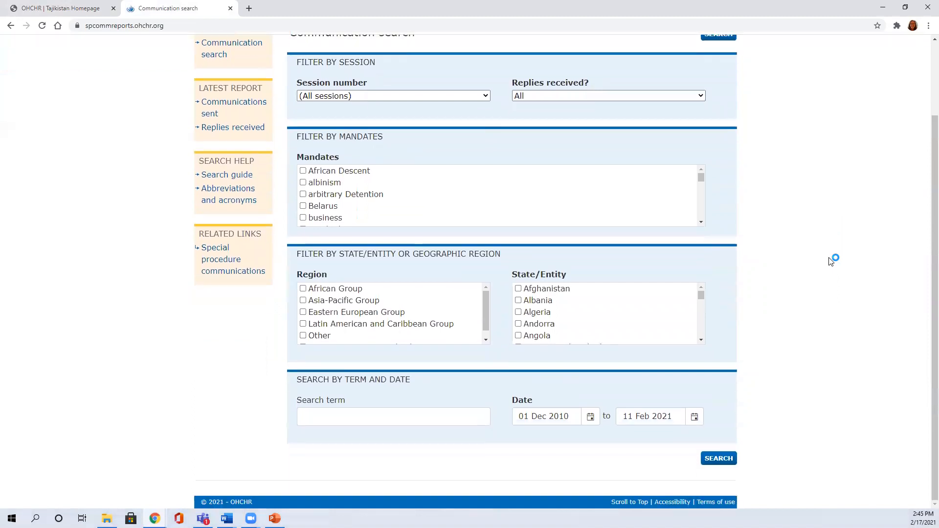
# Step: Tick Belarus in the State/Entity list and run the search, yielding 43 communications
pyautogui.scroll(-3)
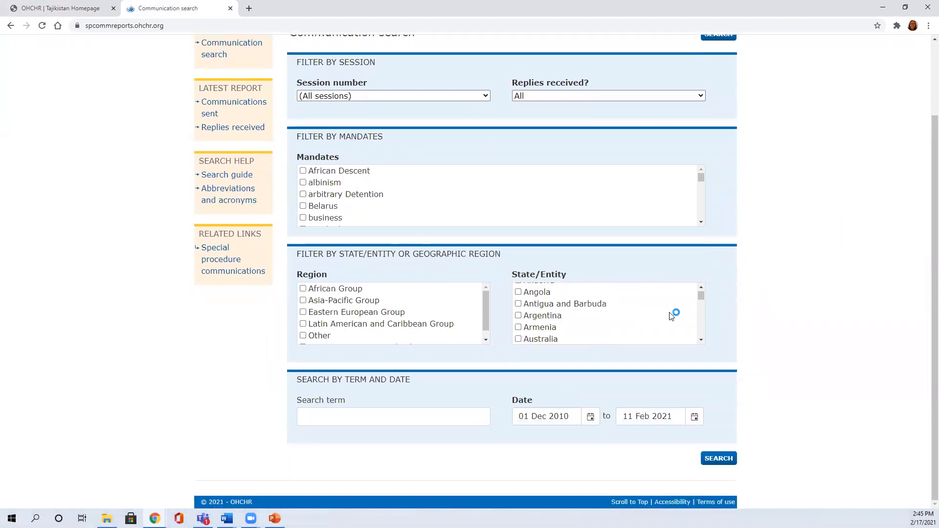
pyautogui.scroll(-3)
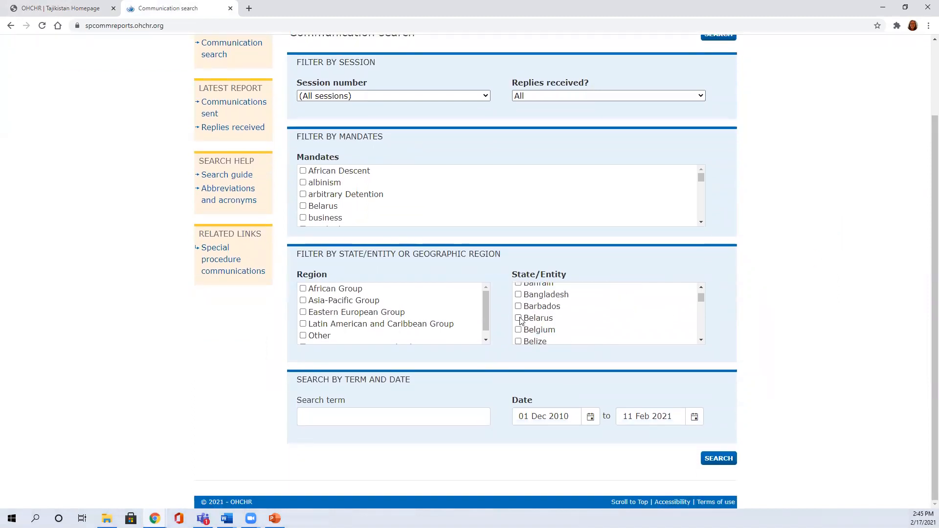
pyautogui.click(517, 318)
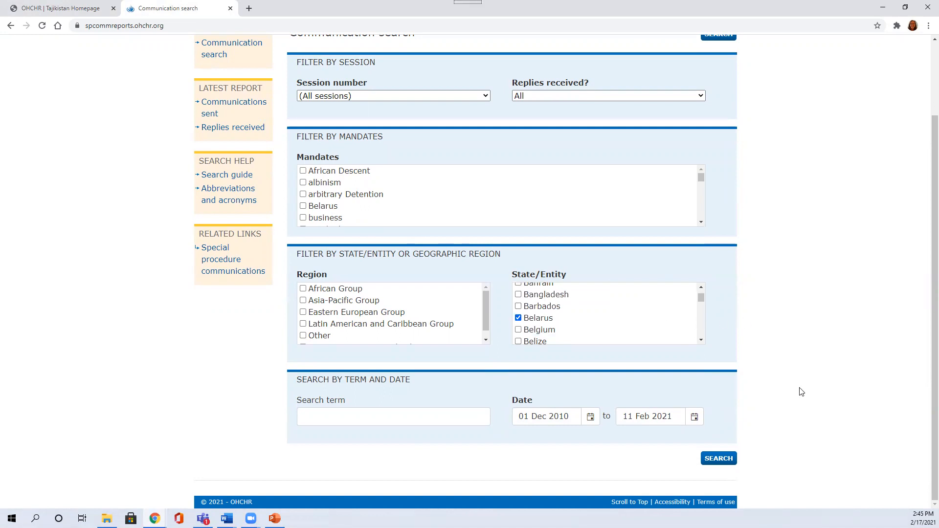
pyautogui.moveTo(848, 405)
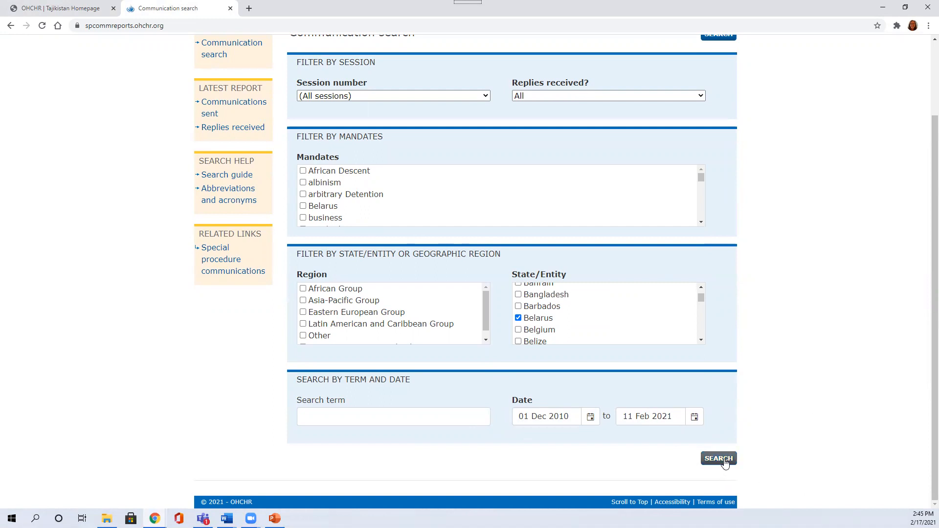
pyautogui.click(718, 459)
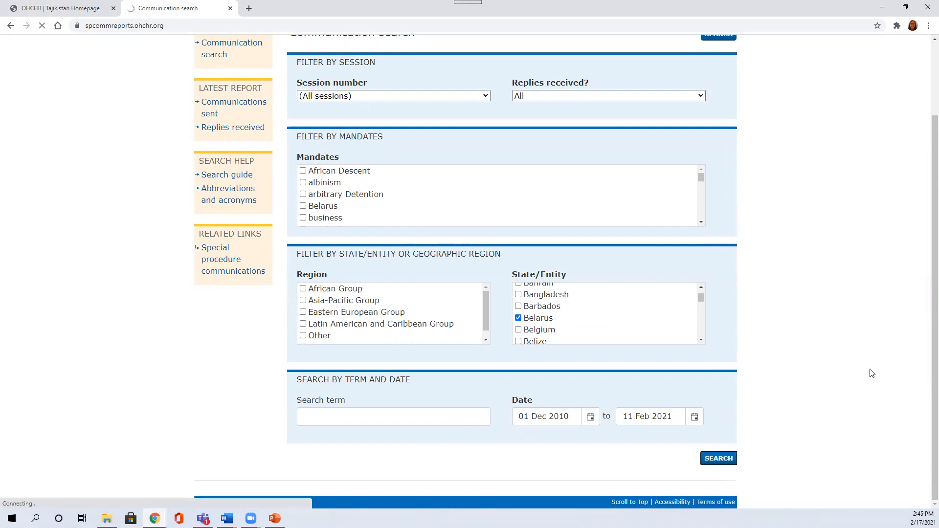
pyautogui.click(718, 458)
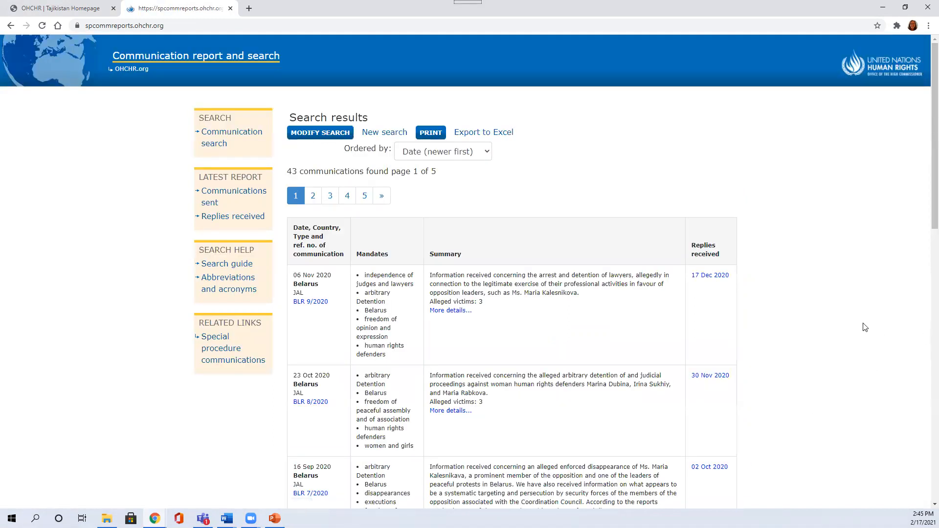
pyautogui.moveTo(829, 311)
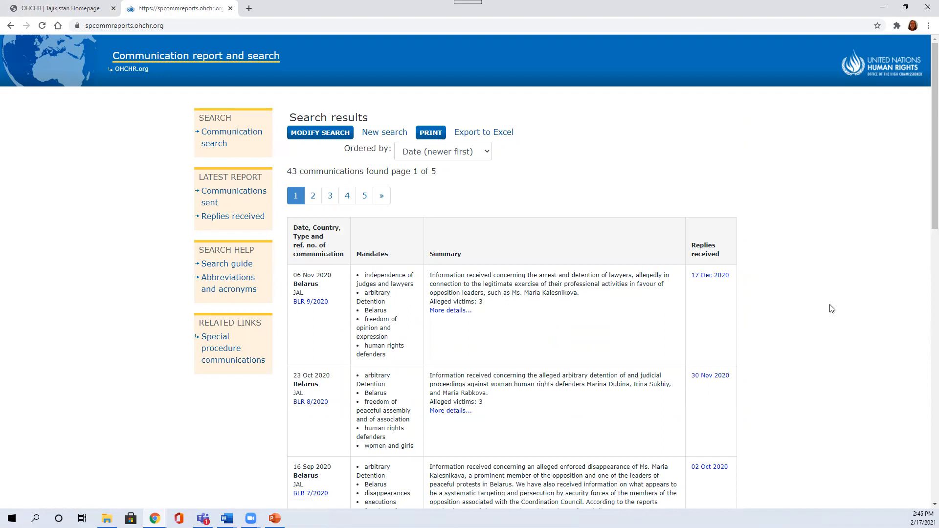
pyautogui.moveTo(418, 176)
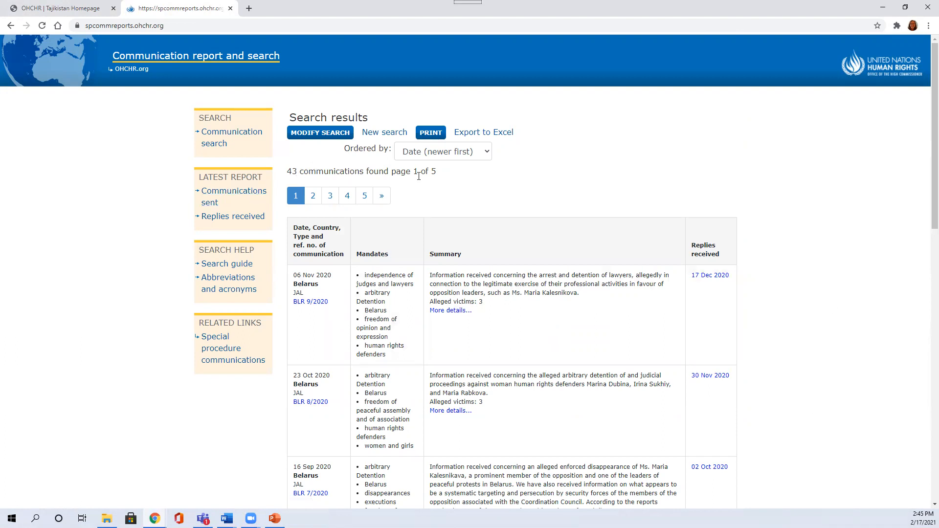
pyautogui.moveTo(585, 285)
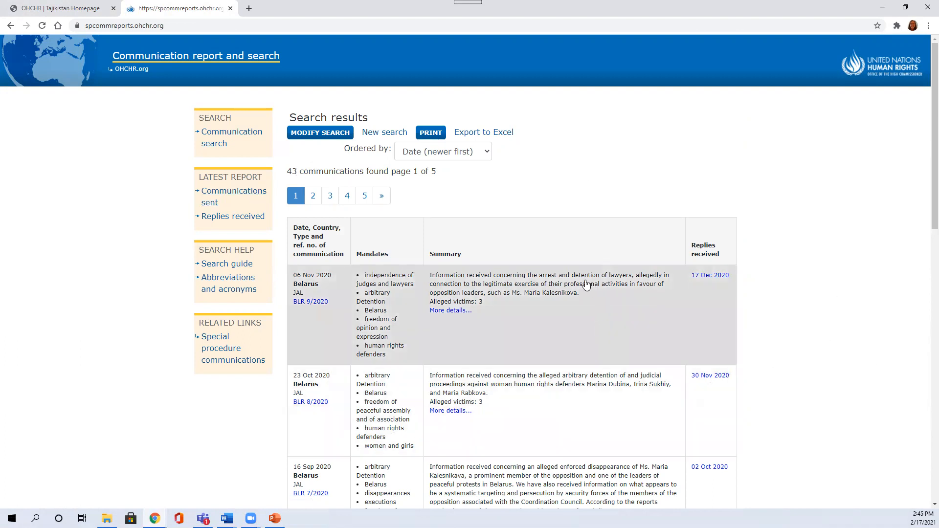
pyautogui.moveTo(593, 354)
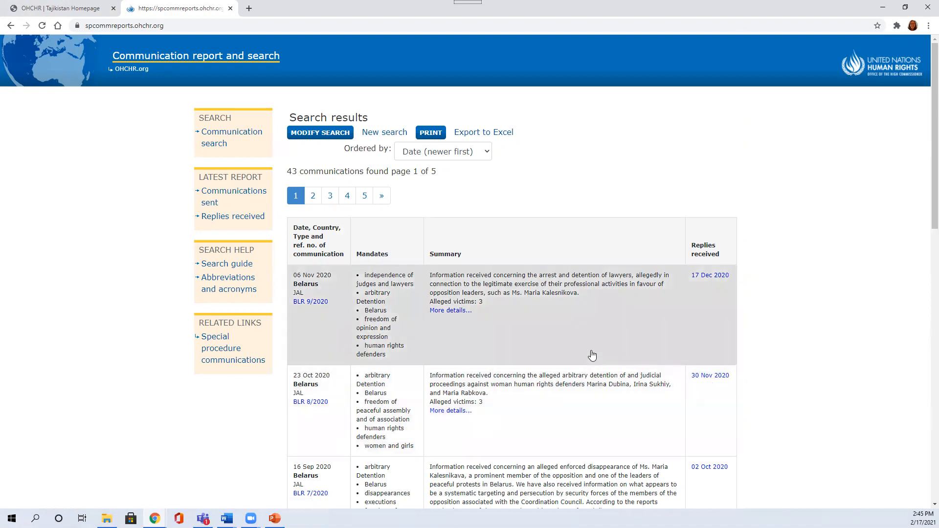
pyautogui.moveTo(611, 322)
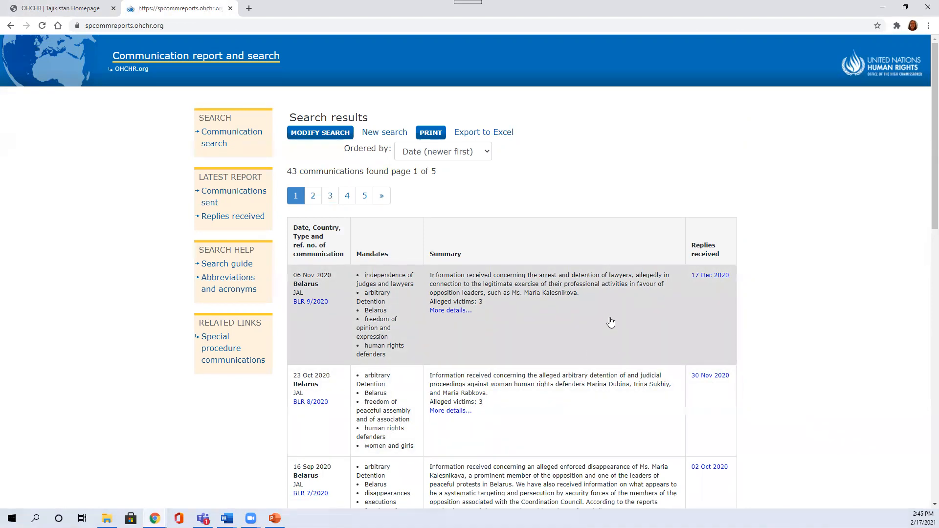
pyautogui.moveTo(617, 320)
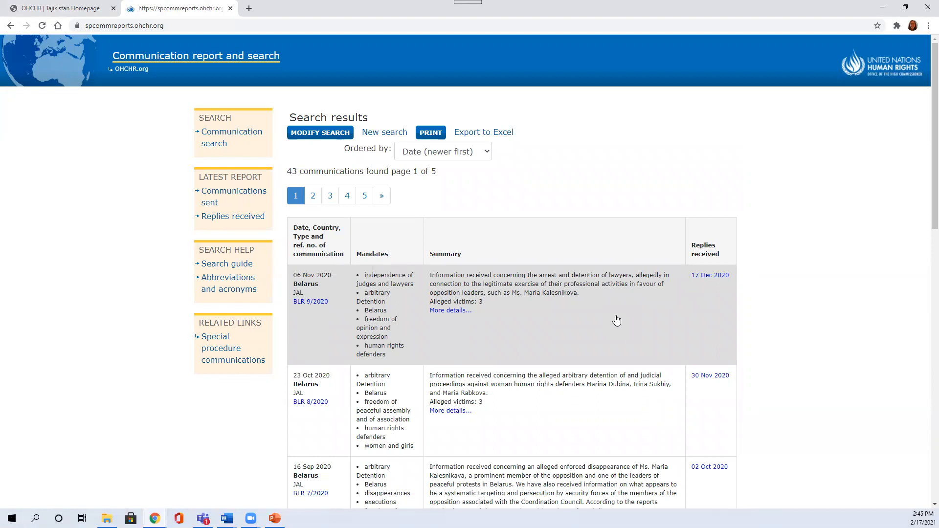
pyautogui.moveTo(585, 298)
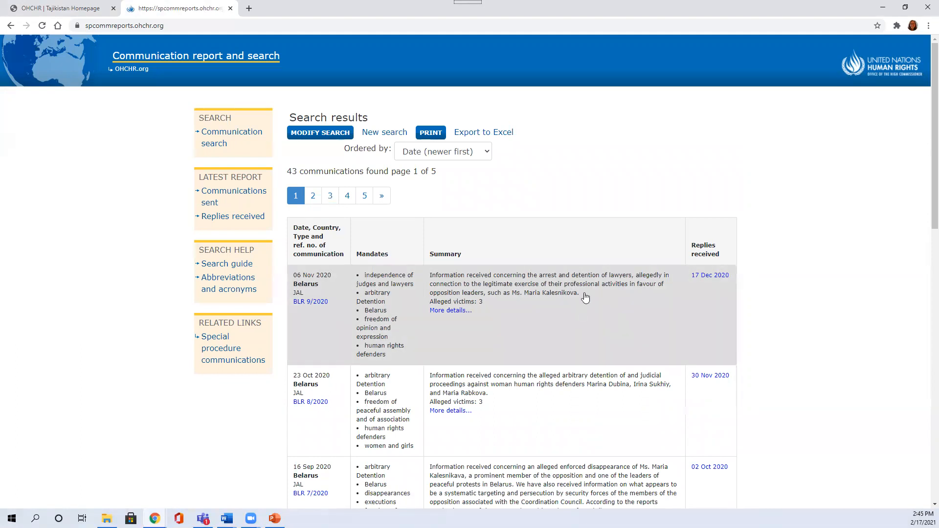
pyautogui.moveTo(801, 315)
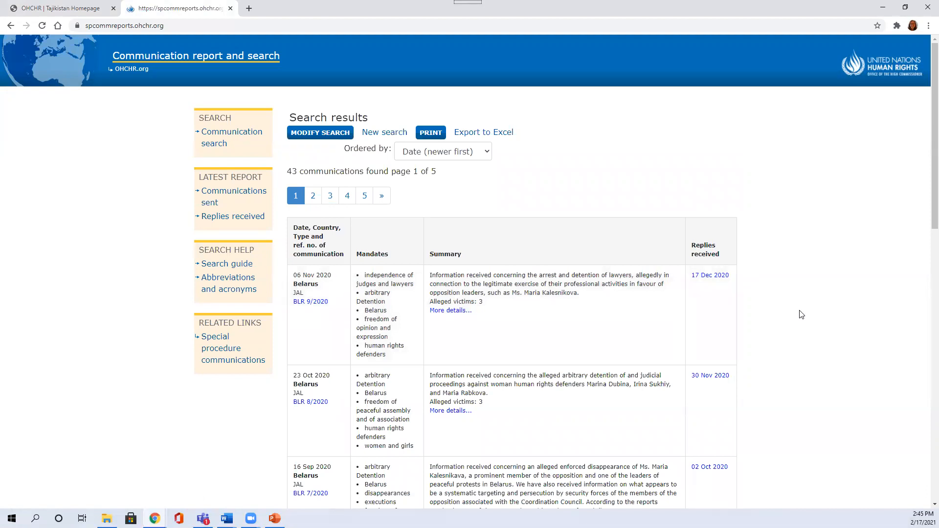
pyautogui.scroll(-3)
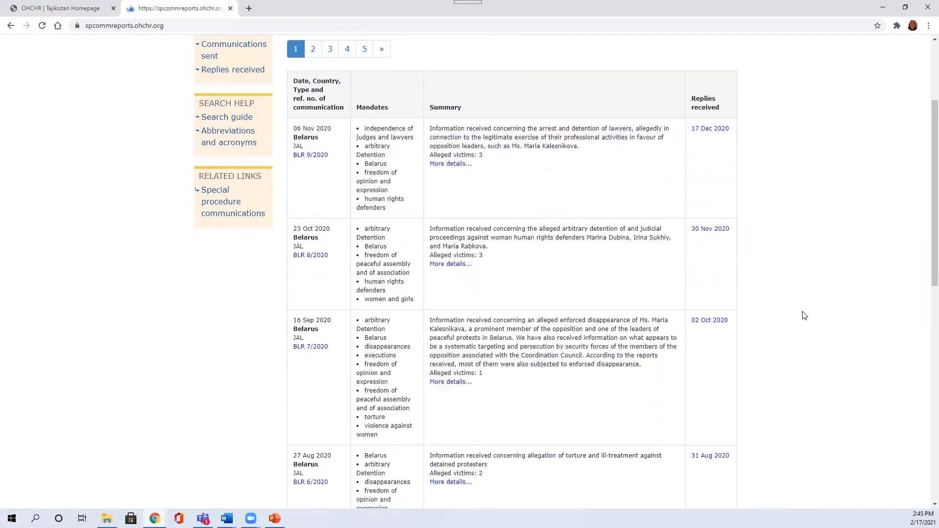
pyautogui.scroll(-3)
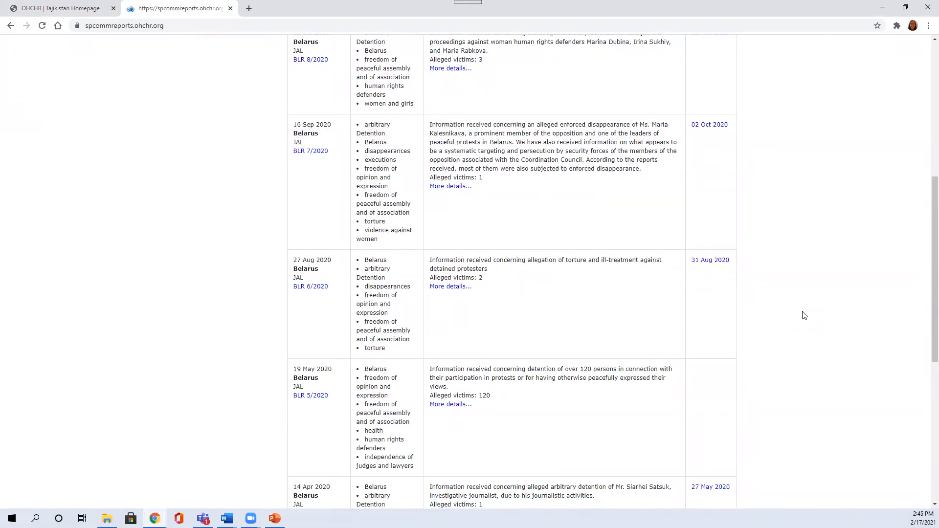
pyautogui.scroll(-3)
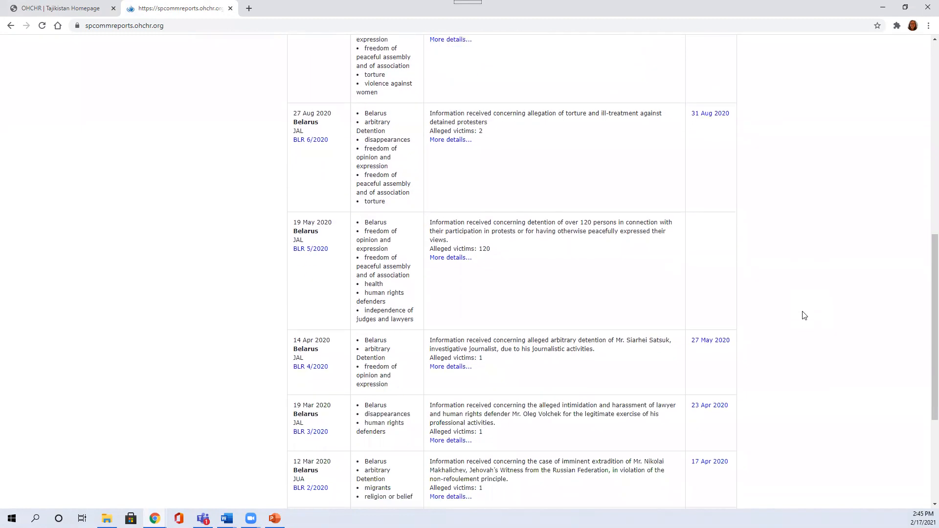
pyautogui.scroll(-3)
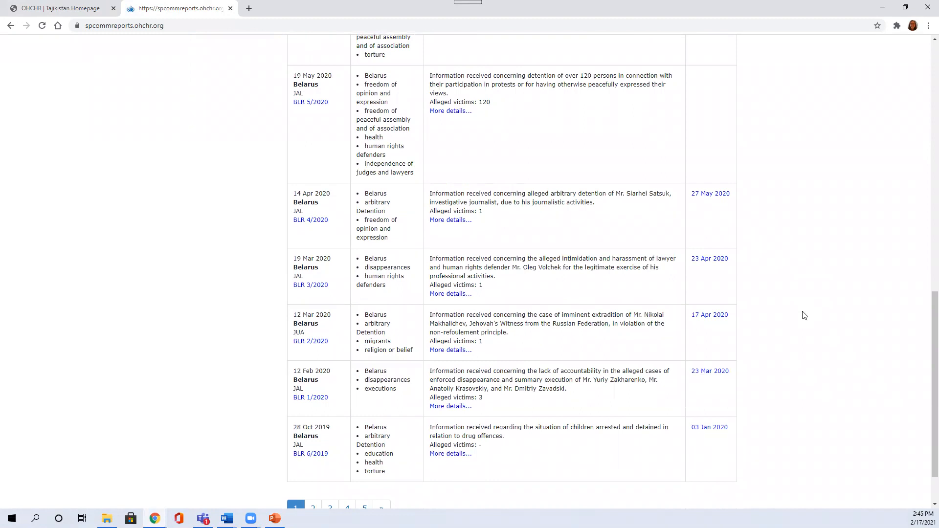
pyautogui.scroll(3)
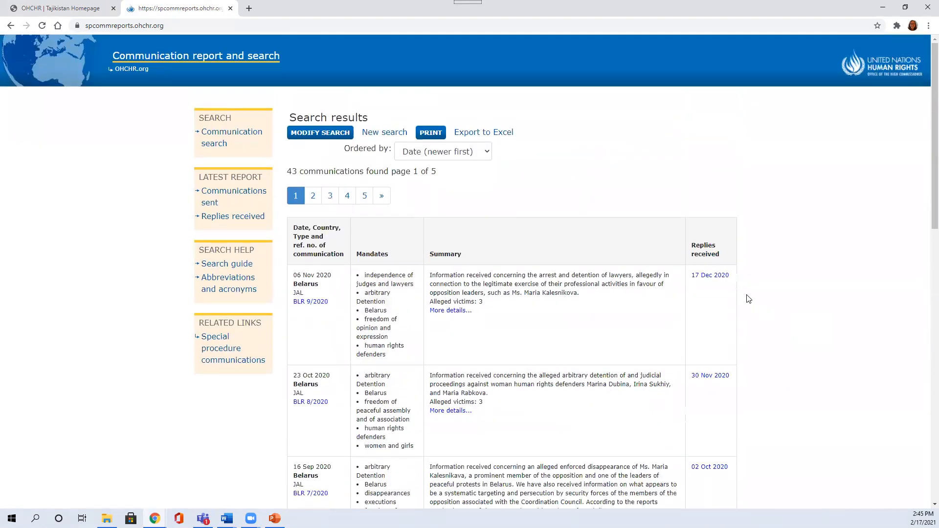
pyautogui.moveTo(581, 41)
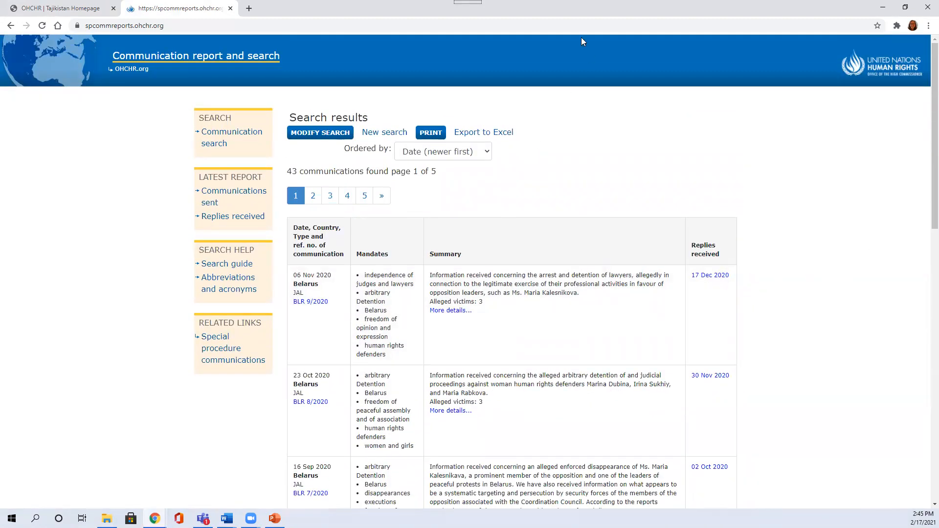
pyautogui.moveTo(540, 23)
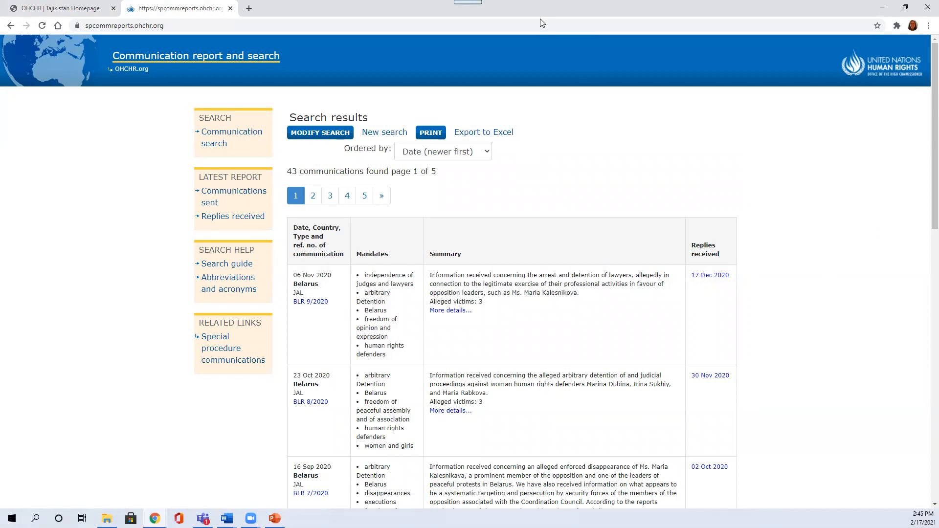